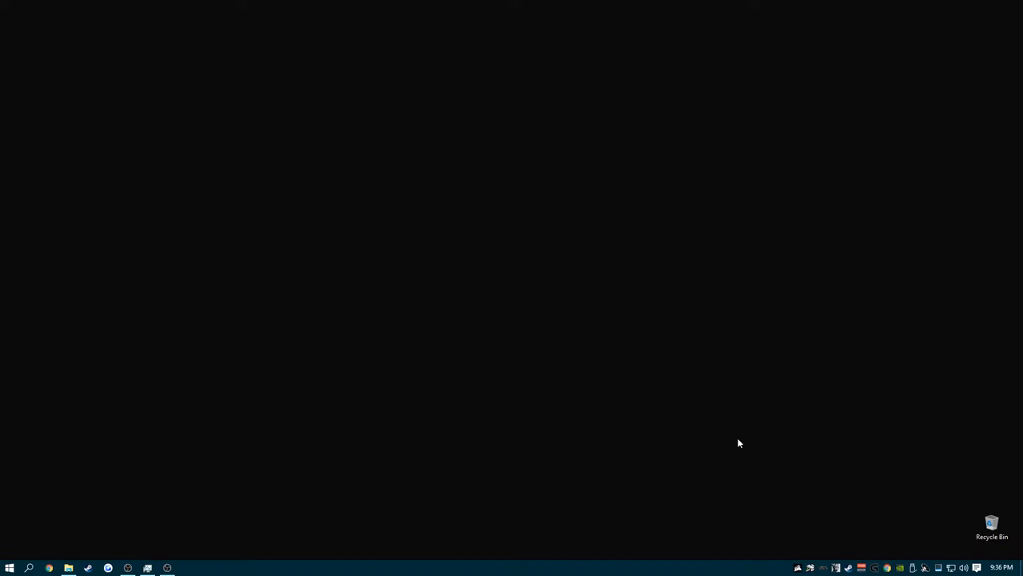
mouse_move(534, 461)
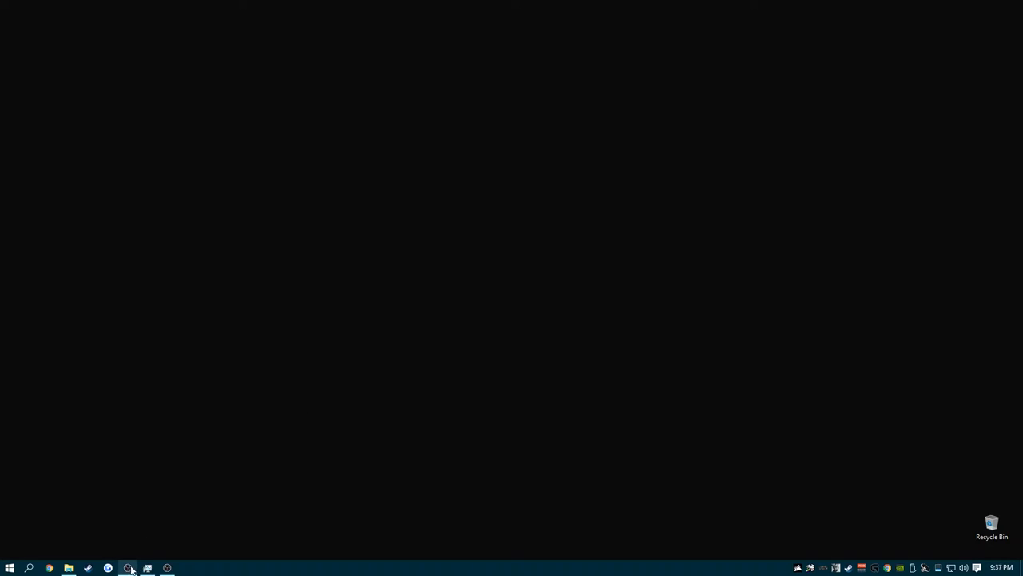
mouse_move(601, 368)
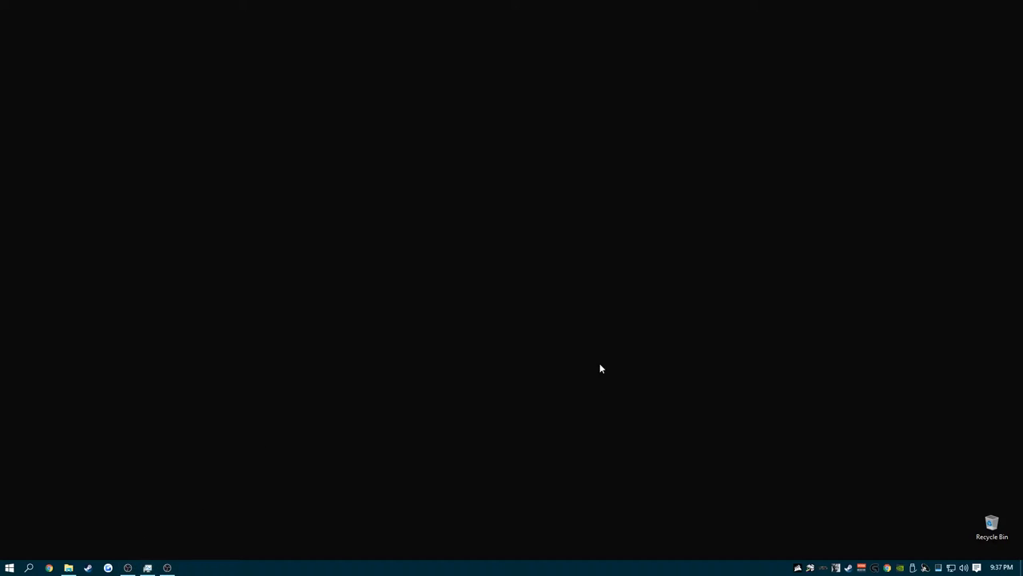
- Launch OBS Studio from the Windows taskbar
left_click(166, 567)
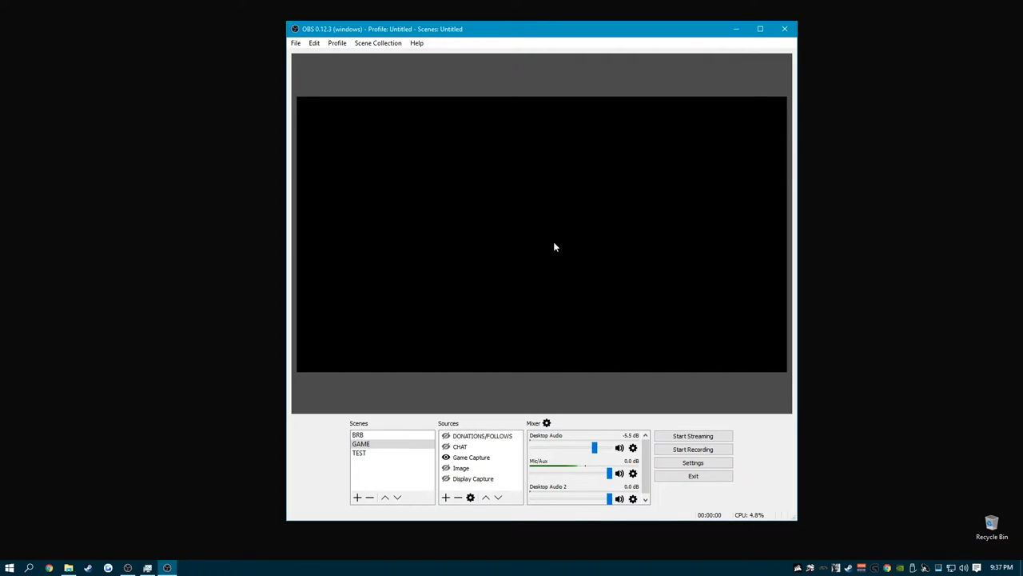
mouse_move(445, 296)
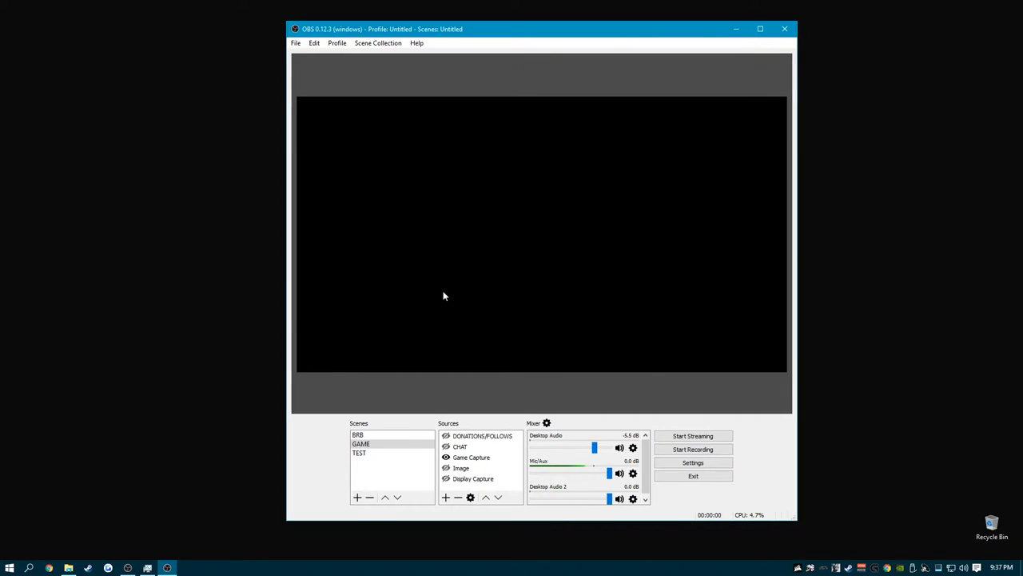
mouse_move(369, 94)
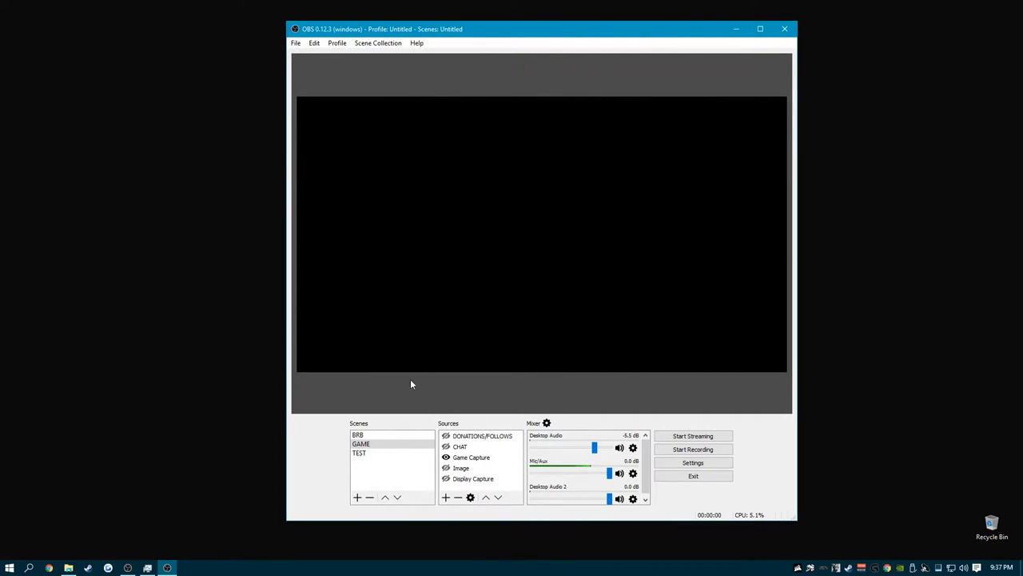
left_click(460, 446)
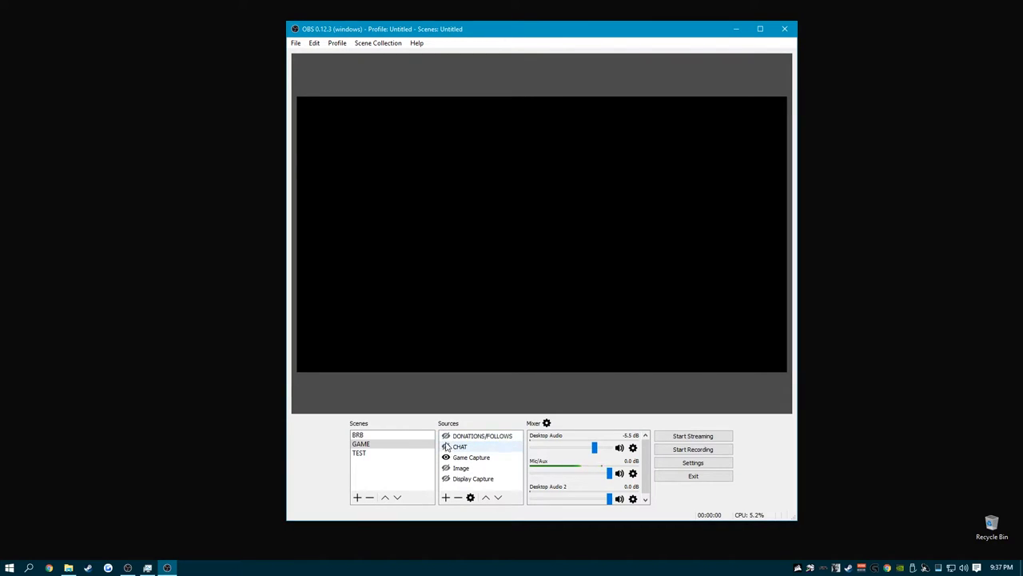
left_click(446, 467)
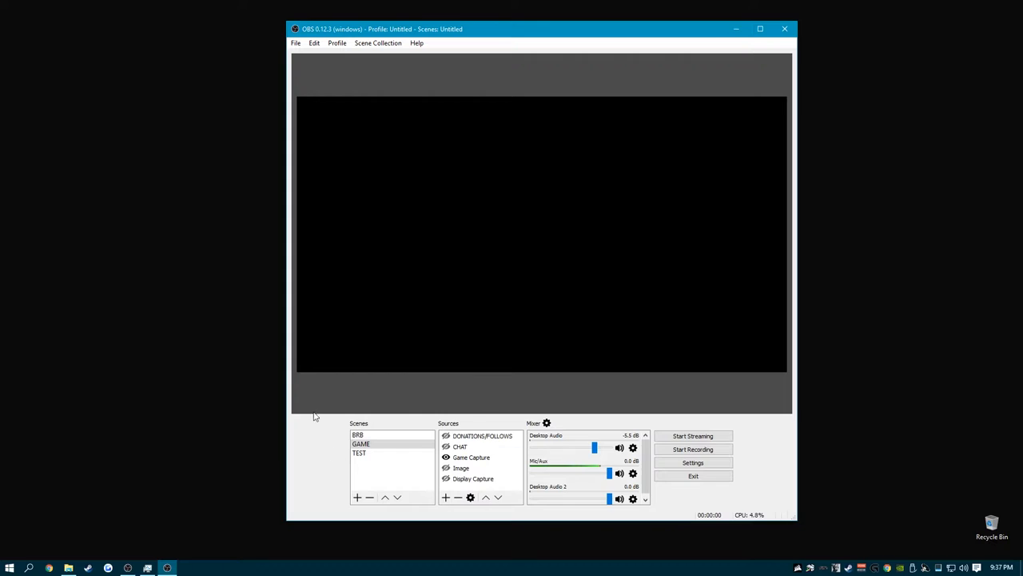
mouse_move(304, 70)
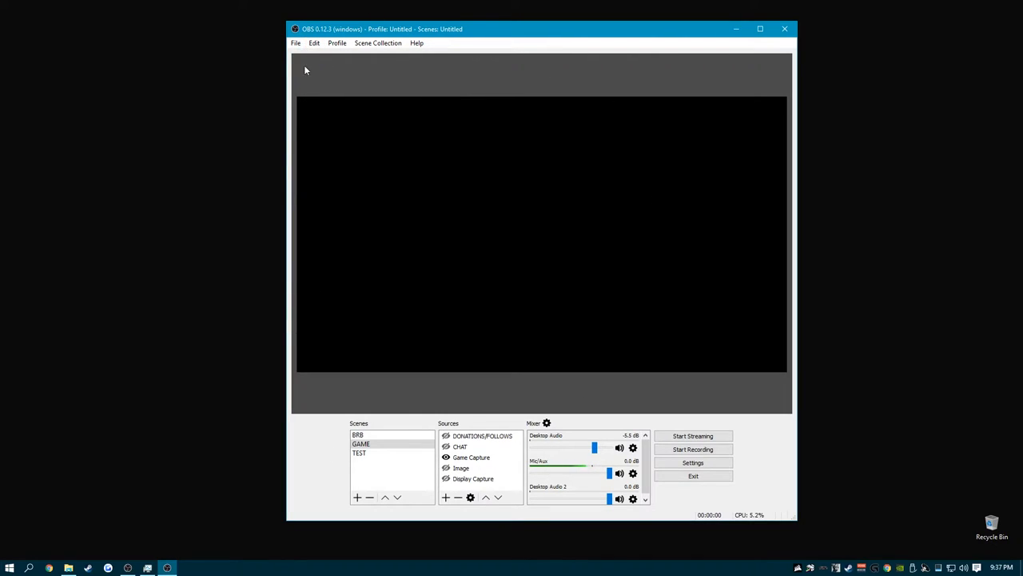
- Show the Video settings with 1920x1080 base and output resolutions at 60 FPS
left_click(294, 41)
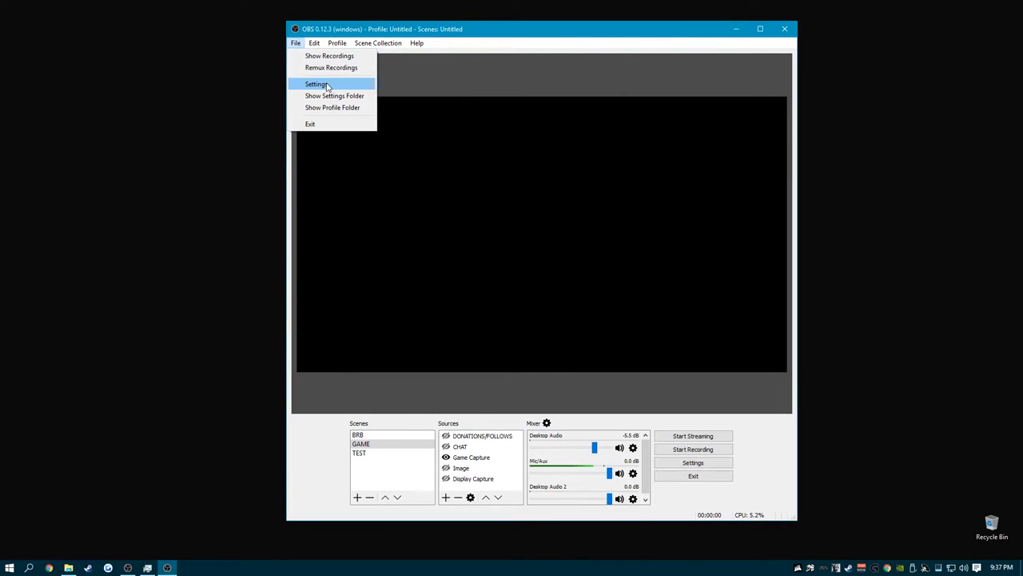
left_click(317, 83)
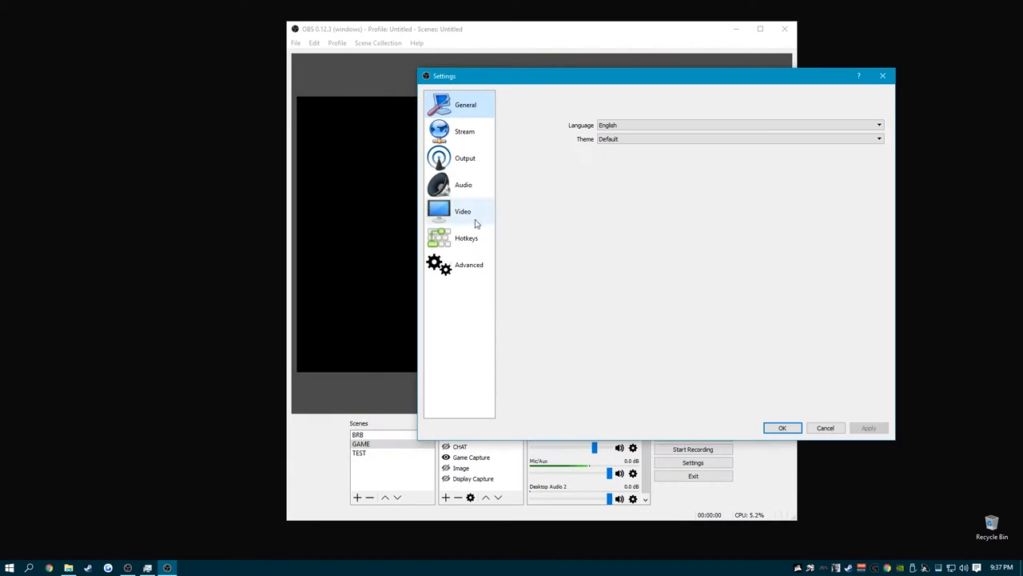
left_click(464, 211)
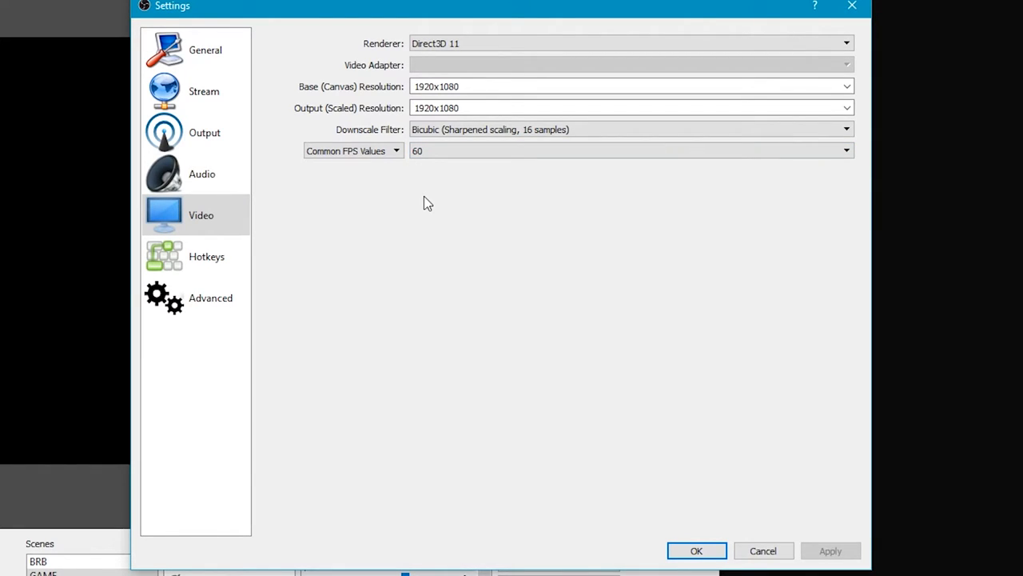
left_click(845, 150)
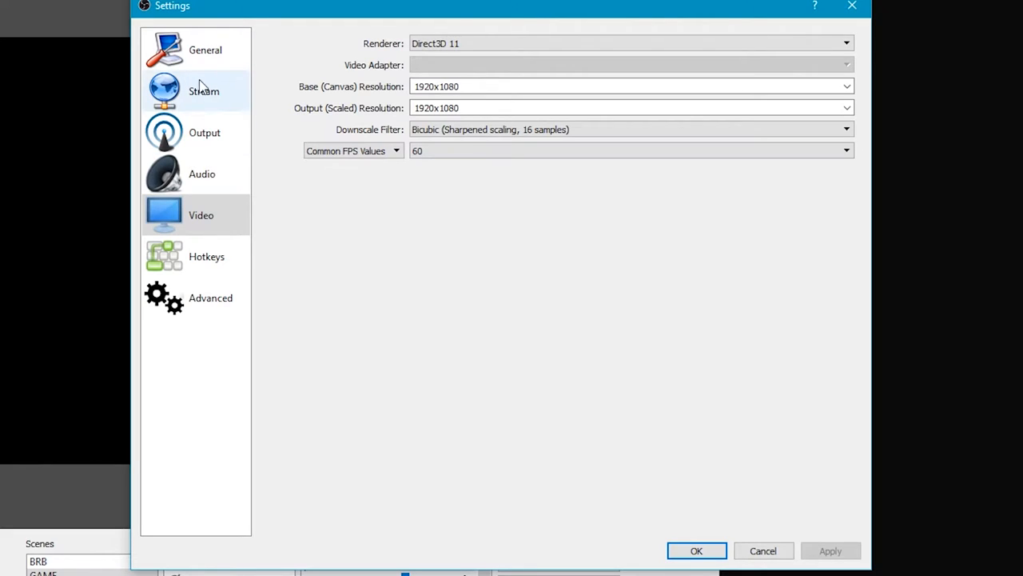
- Show the Output settings in Advanced mode with the stream rescaled to 1280x720
left_click(203, 90)
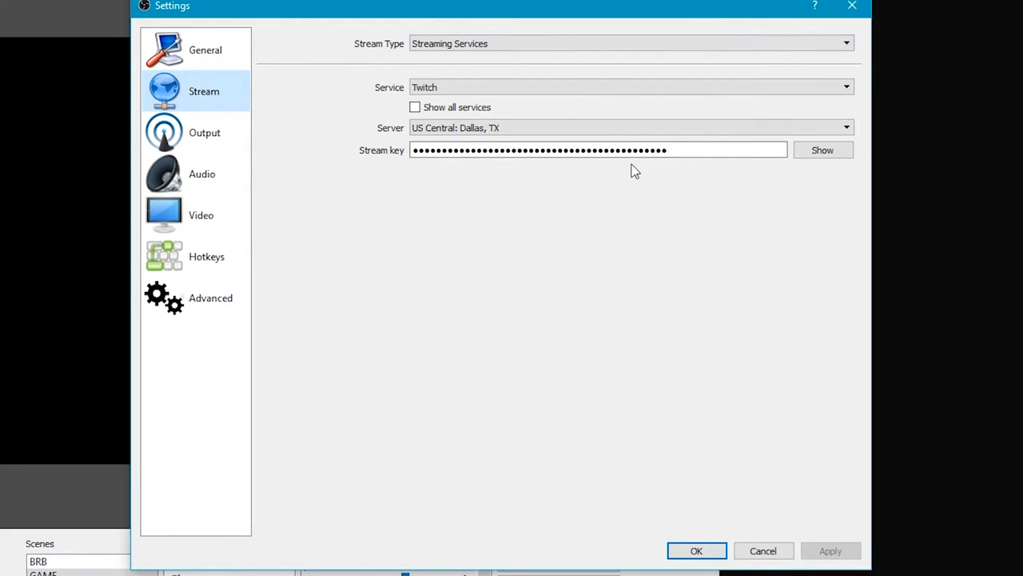
left_click(204, 131)
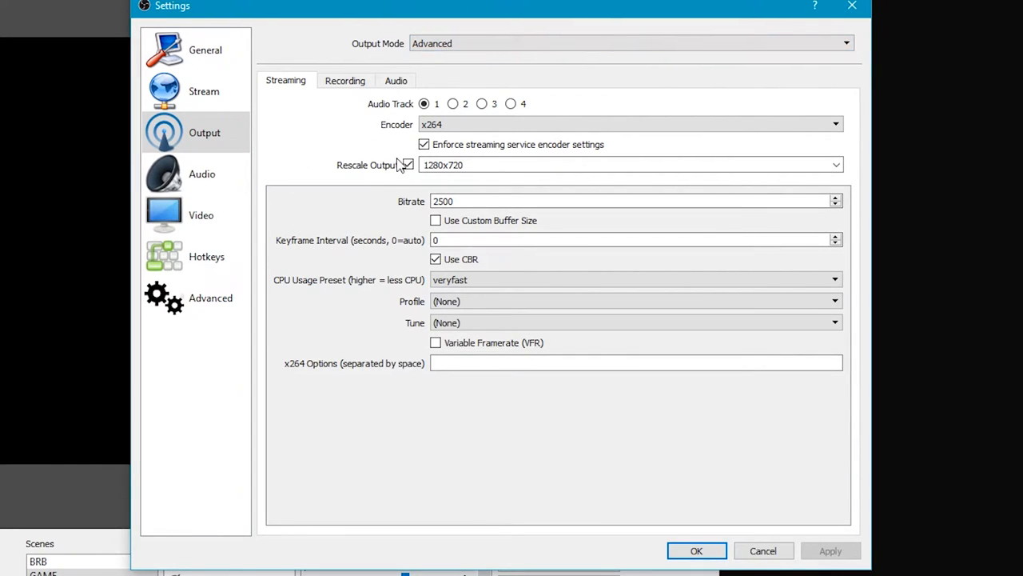
left_click(406, 164)
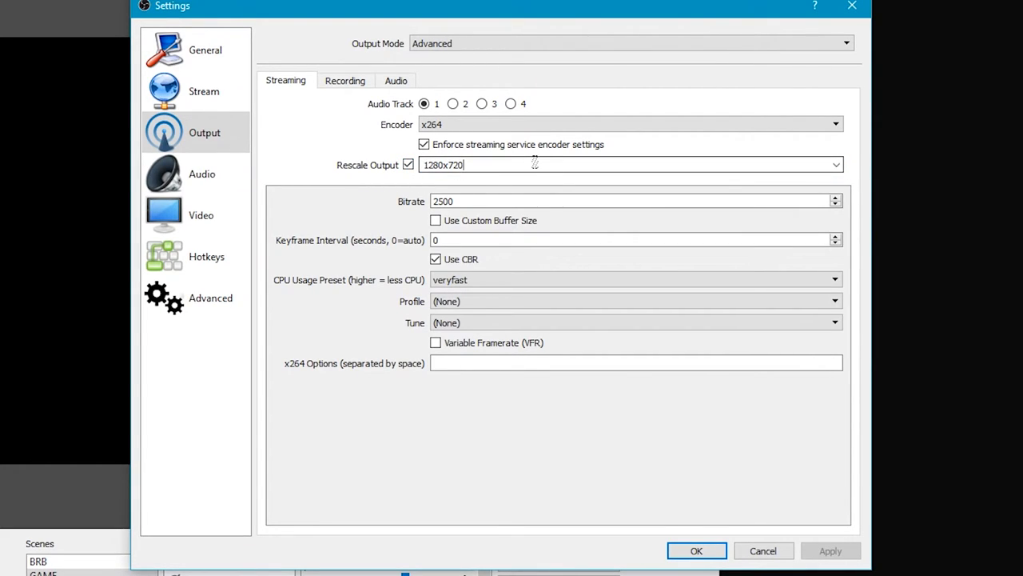
mouse_move(297, 158)
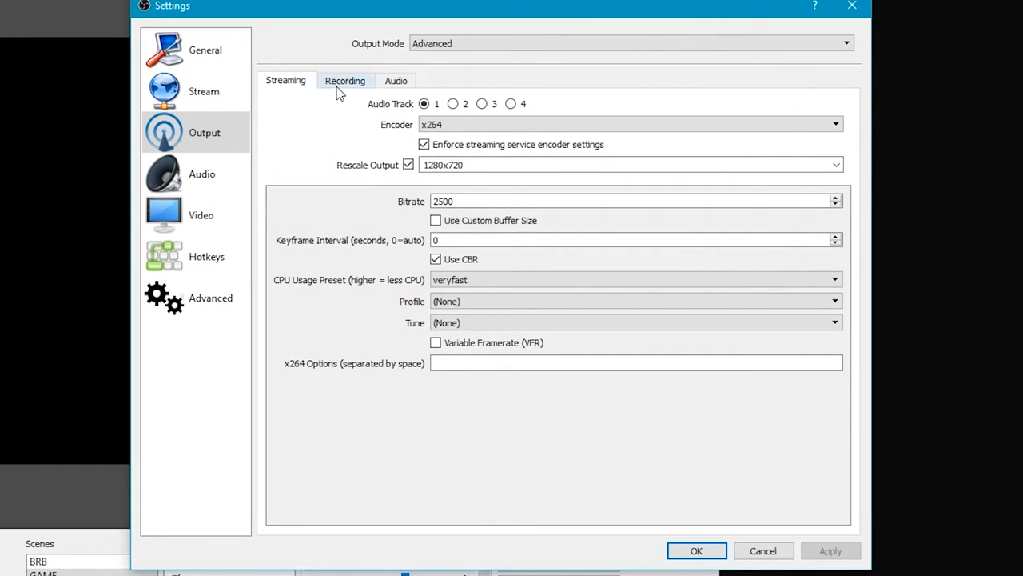
- Review the recording path and keep F:/OBS as the recording folder
left_click(345, 80)
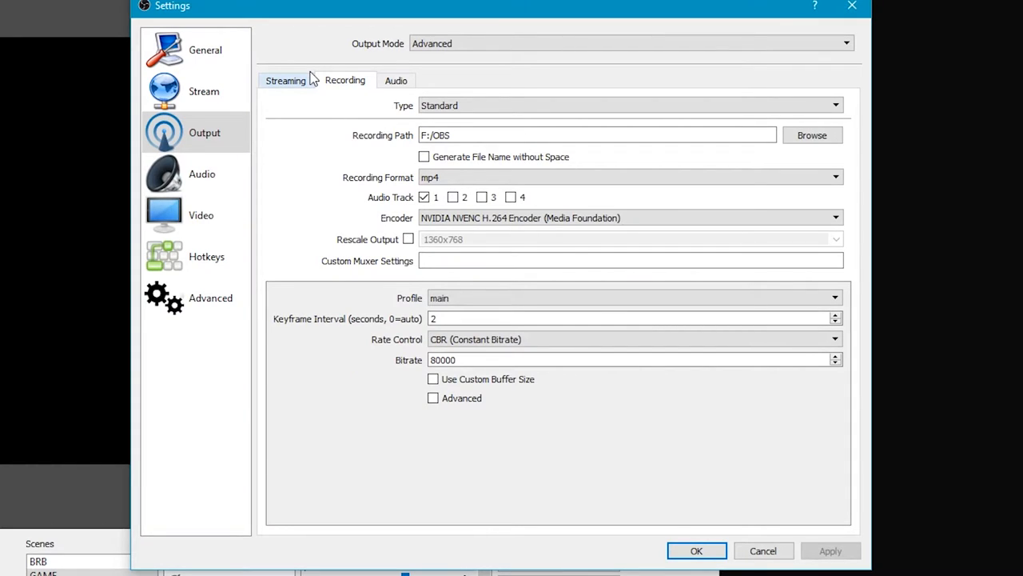
mouse_move(328, 118)
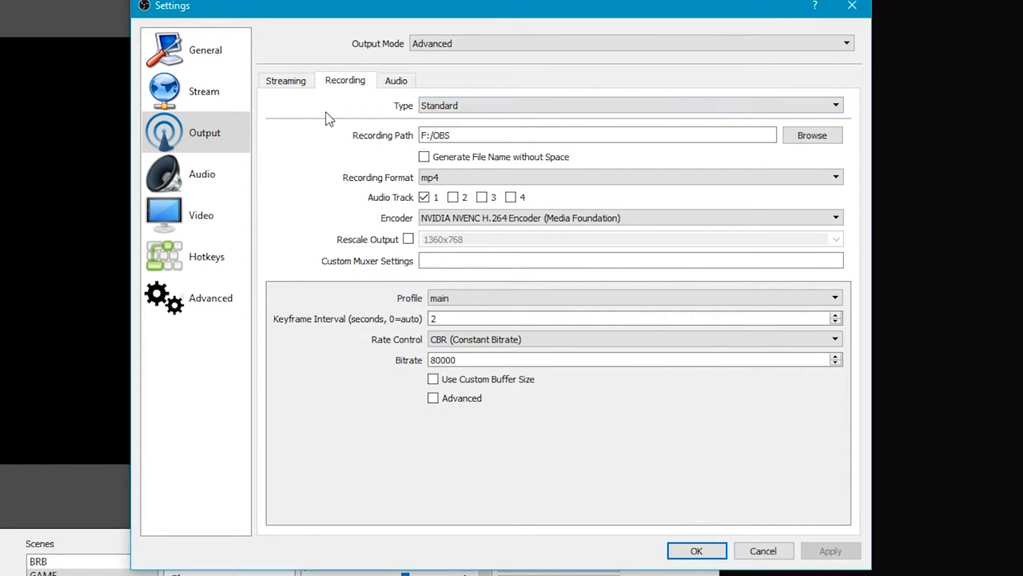
mouse_move(320, 109)
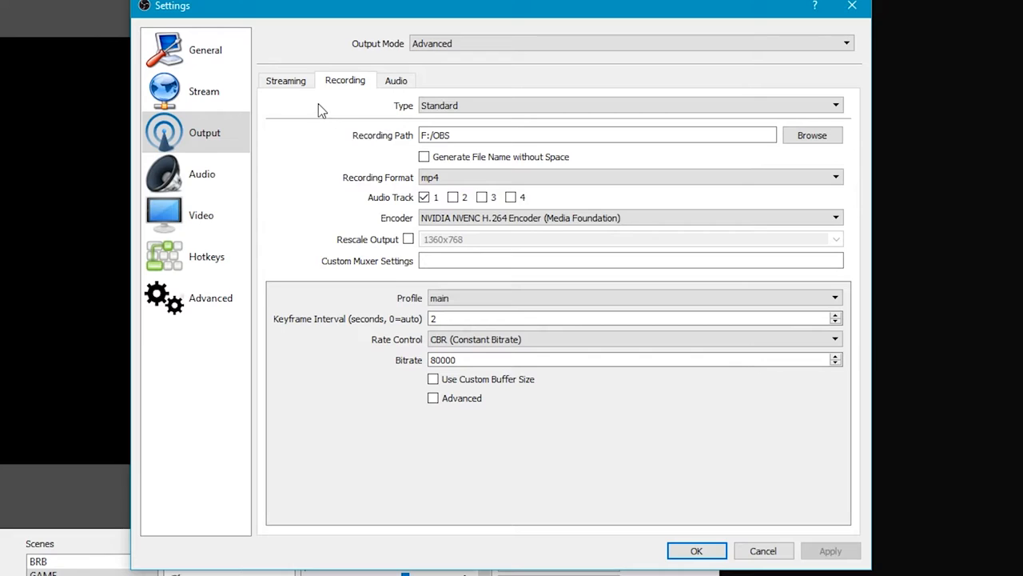
left_click(813, 135)
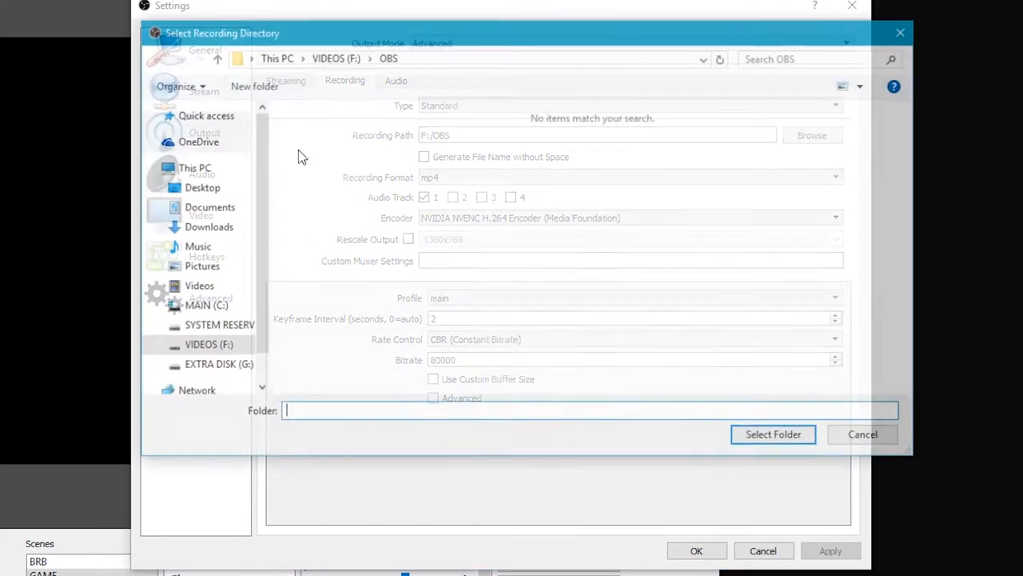
left_click(863, 433)
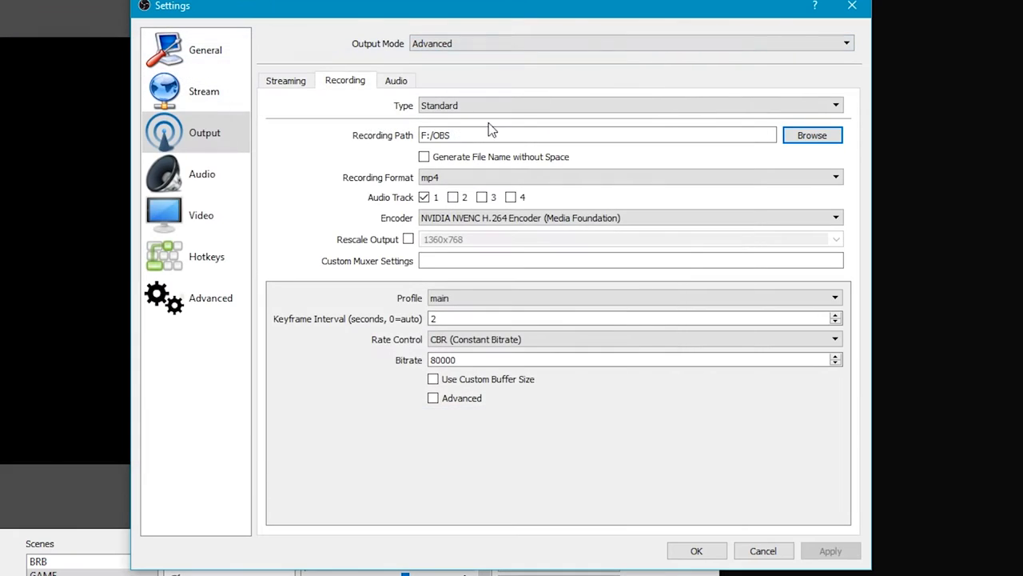
mouse_move(339, 121)
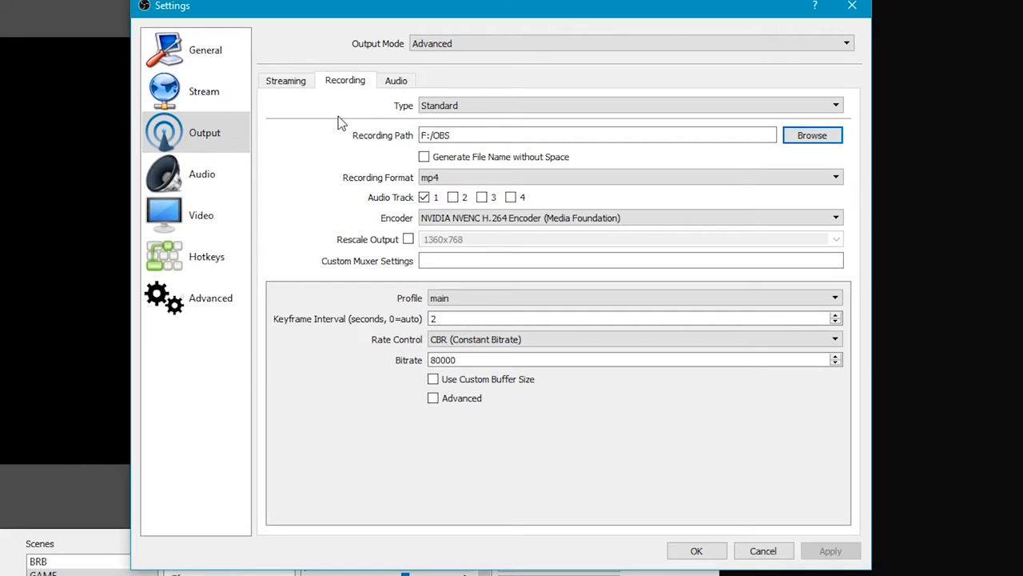
mouse_move(328, 122)
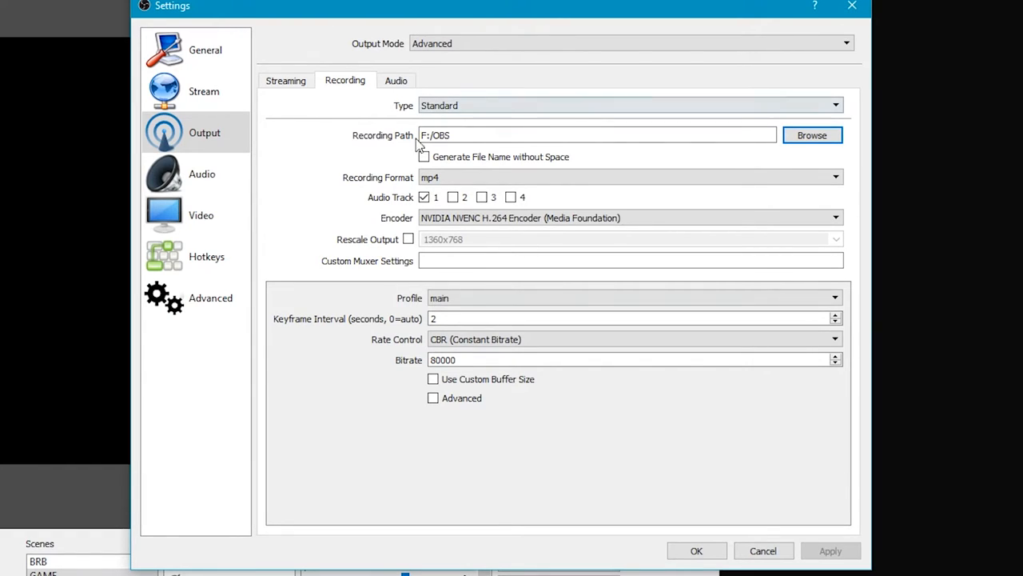
- Keep mp4 as the recording format
left_click(835, 176)
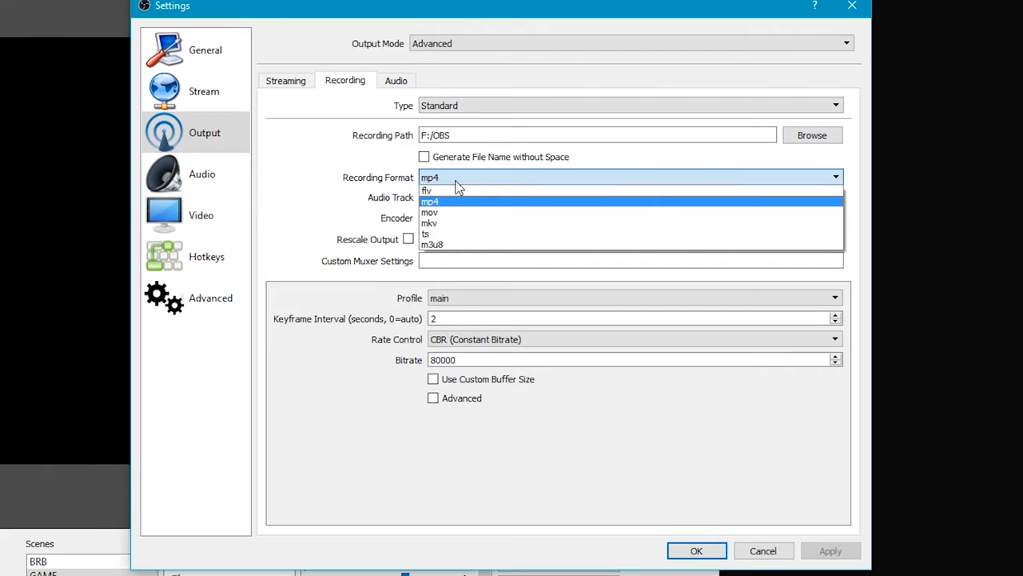
left_click(430, 202)
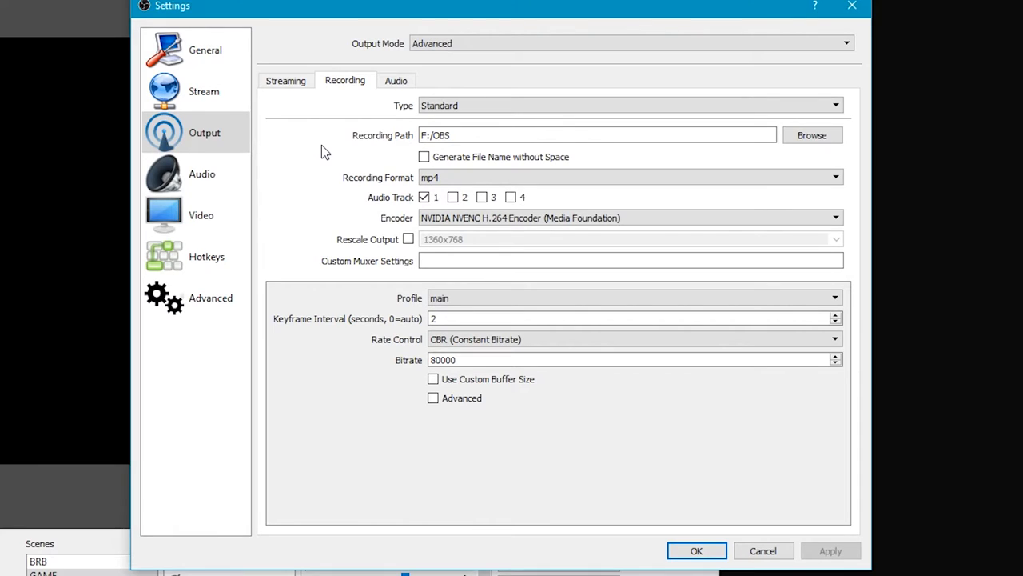
left_click(631, 176)
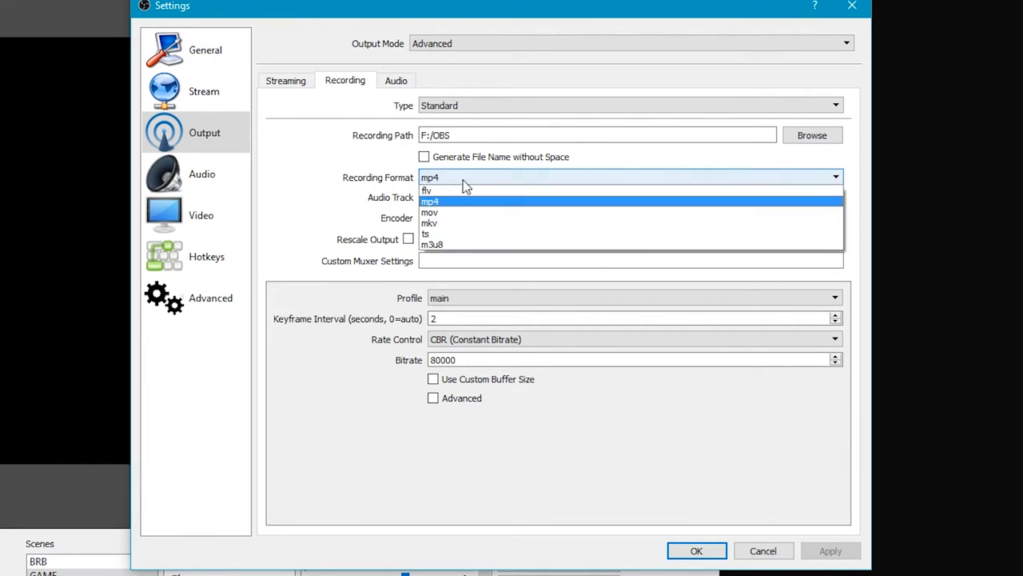
left_click(430, 202)
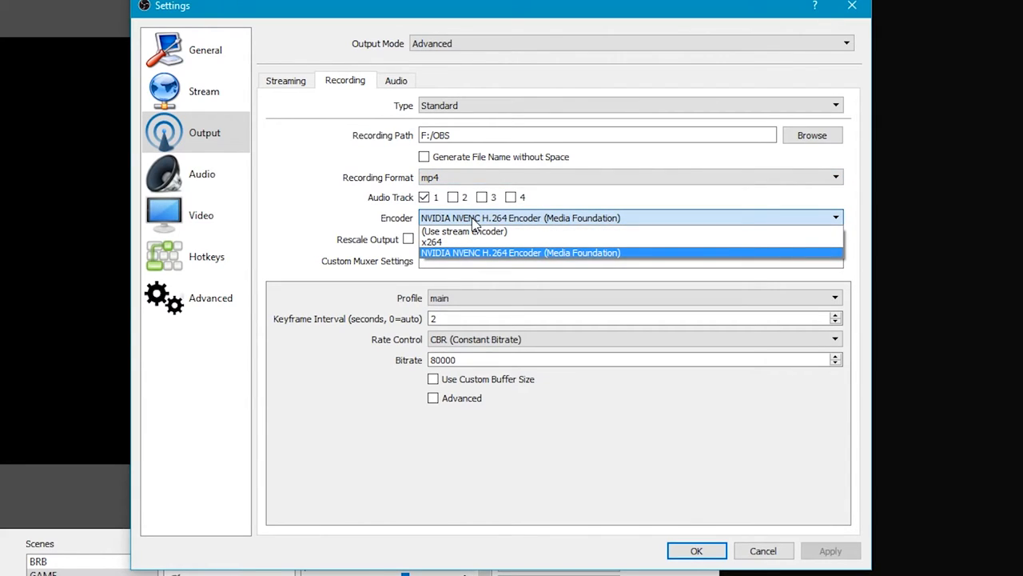
mouse_move(451, 241)
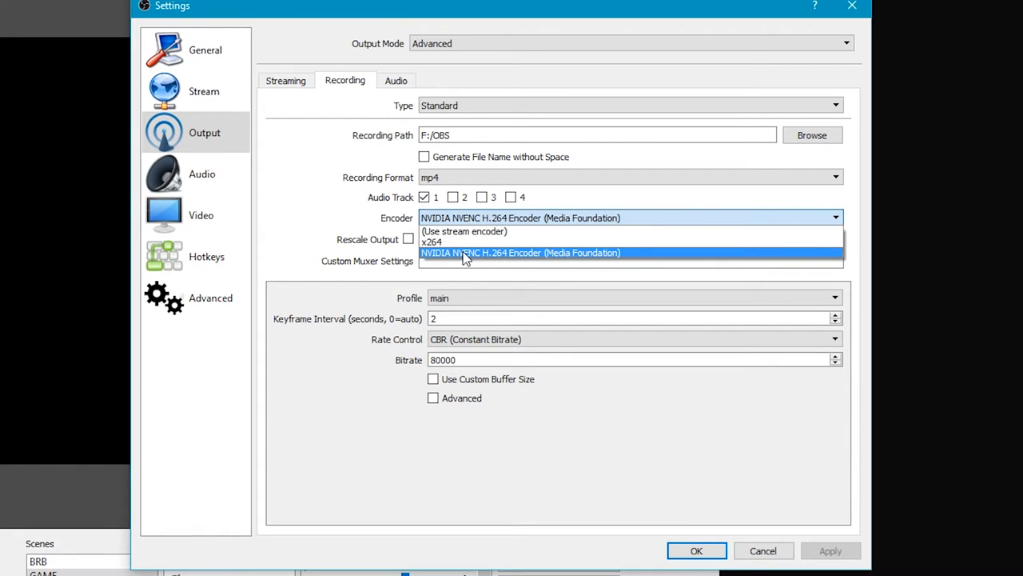
- Keep NVIDIA NVENC H.264 as the recording encoder, with no output rescaling
left_click(519, 253)
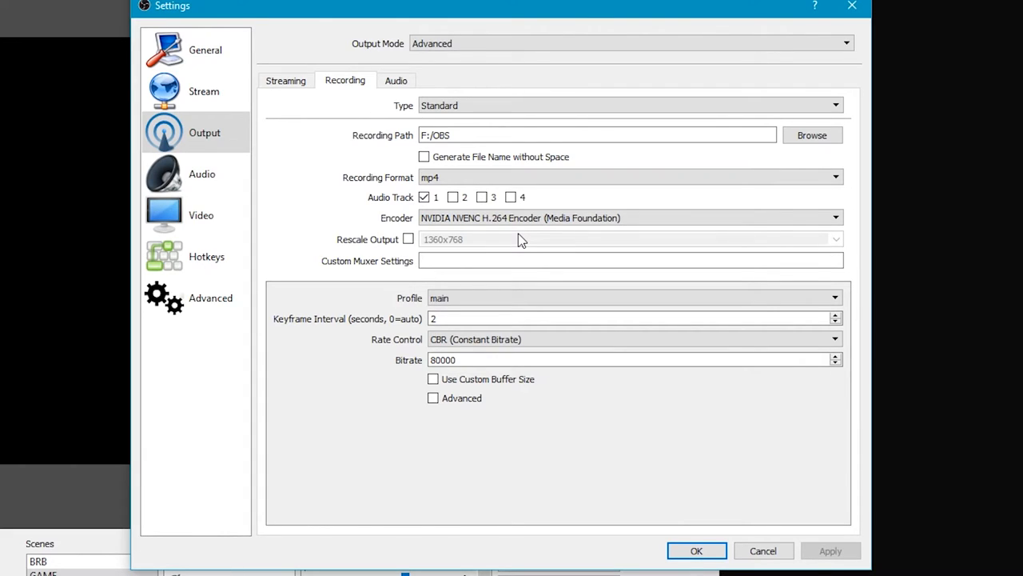
left_click(628, 218)
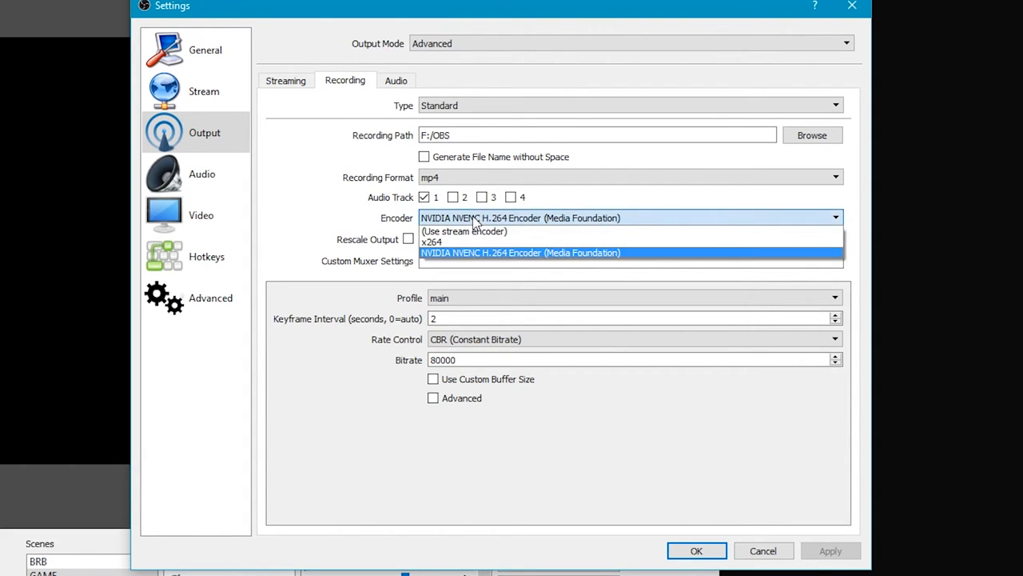
left_click(519, 253)
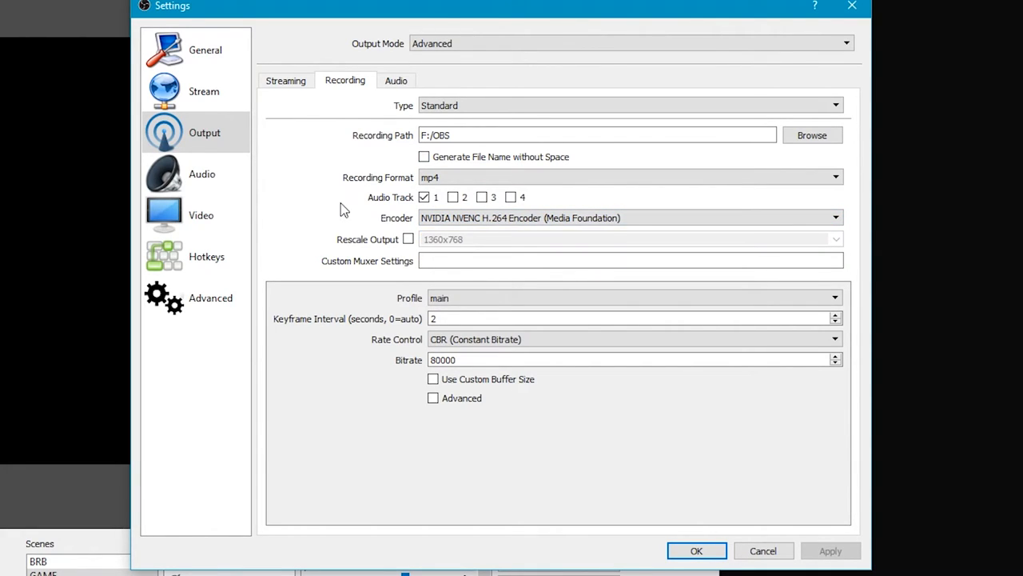
mouse_move(310, 217)
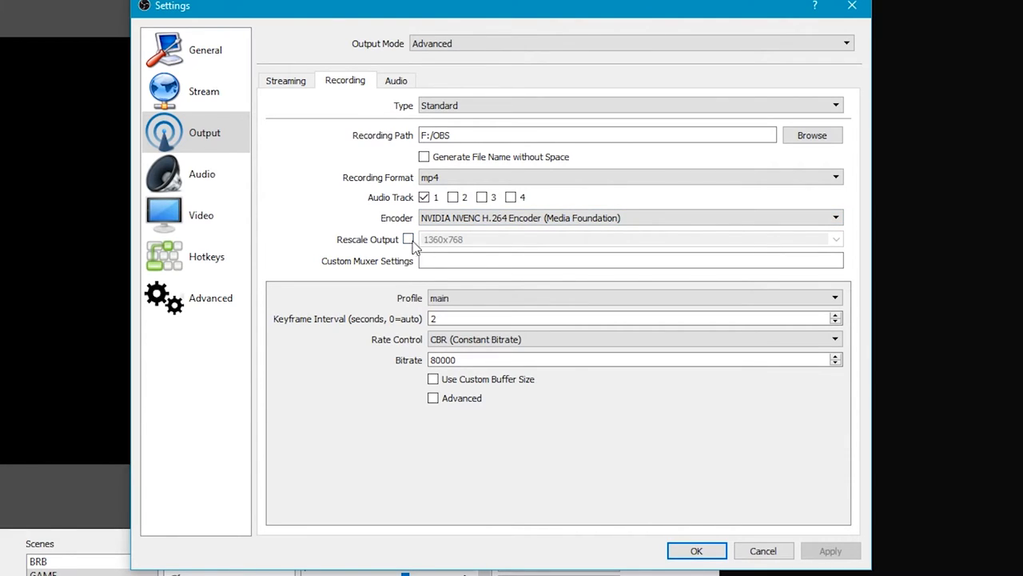
left_click(202, 214)
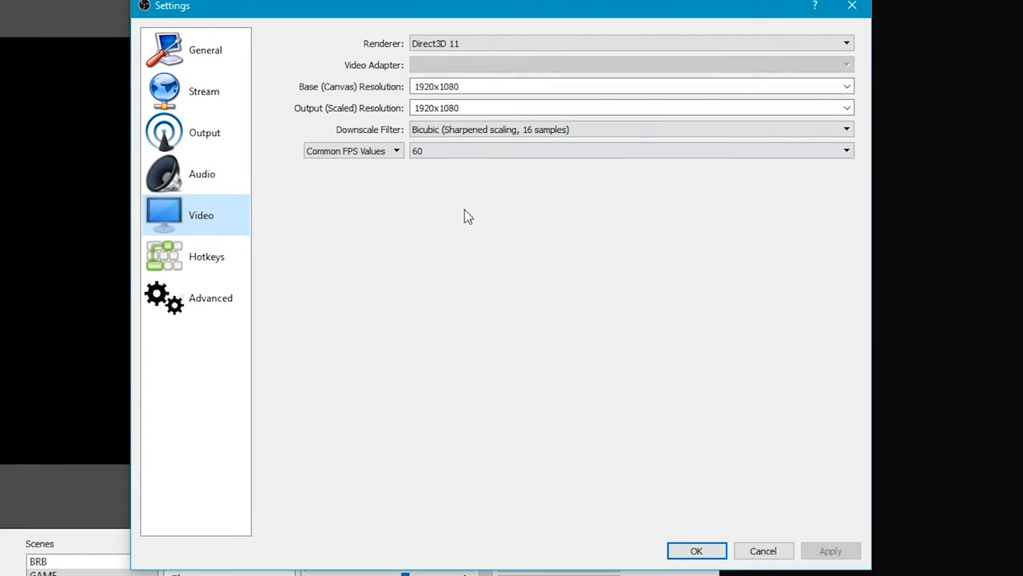
mouse_move(206, 131)
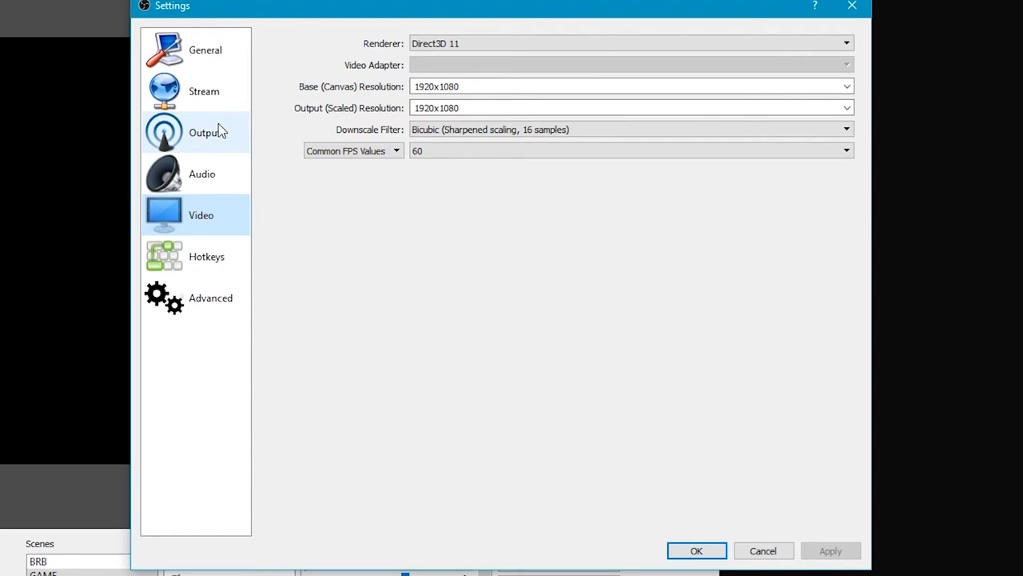
left_click(206, 131)
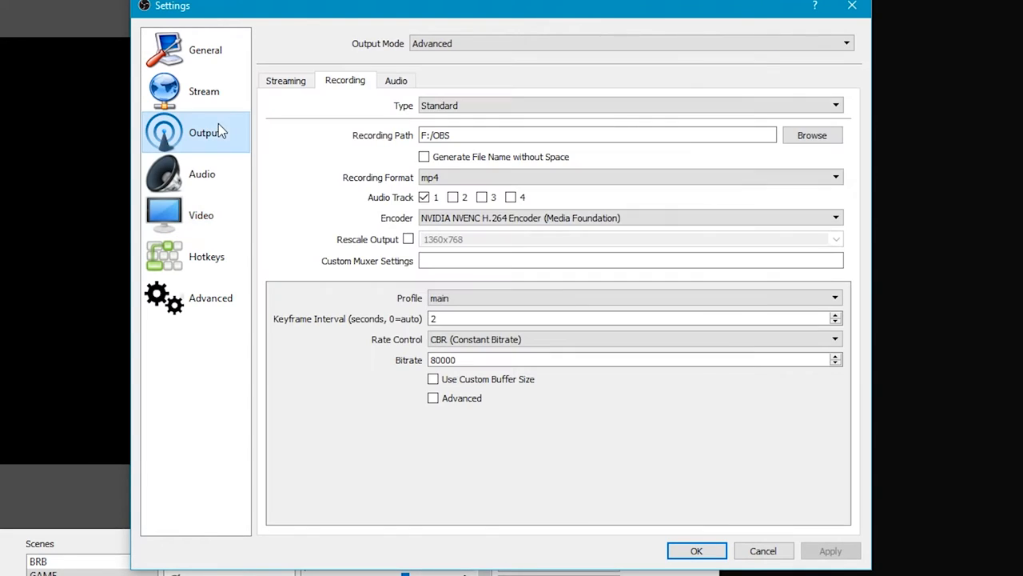
mouse_move(307, 125)
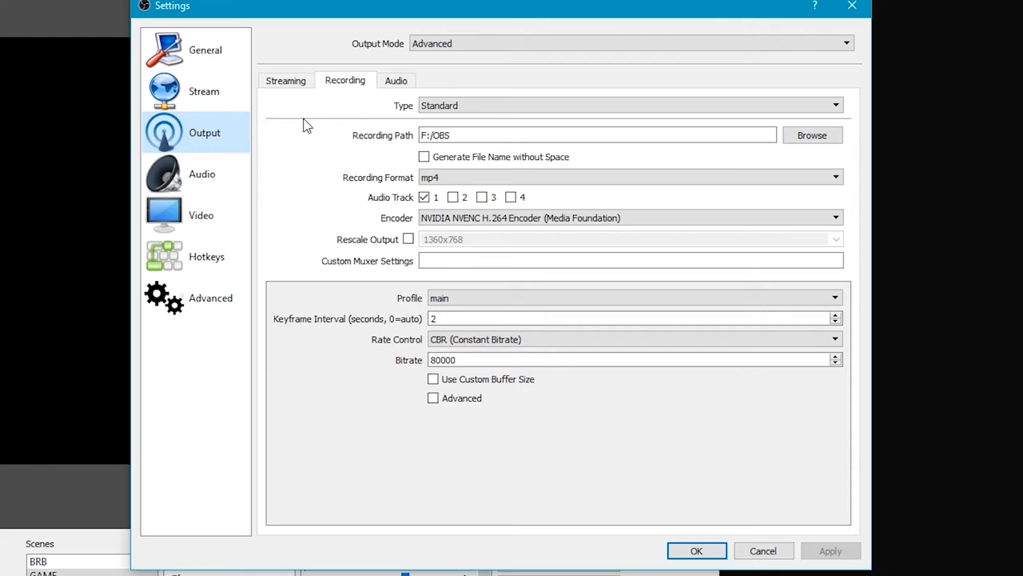
- Review the 2-second keyframe interval and CBR at 80000 recording bitrate, leaving them unchanged
left_click(632, 318)
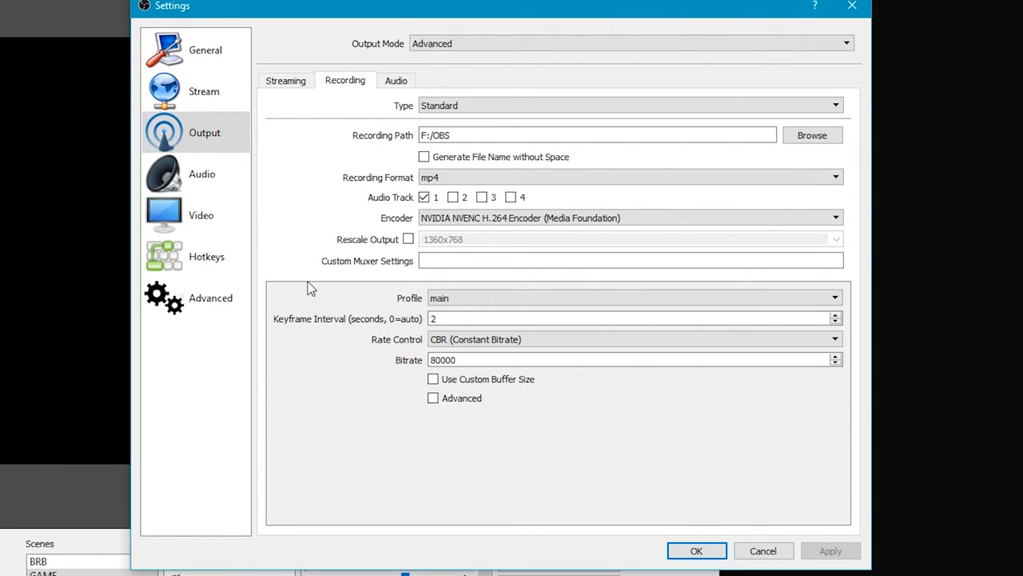
left_click(632, 318)
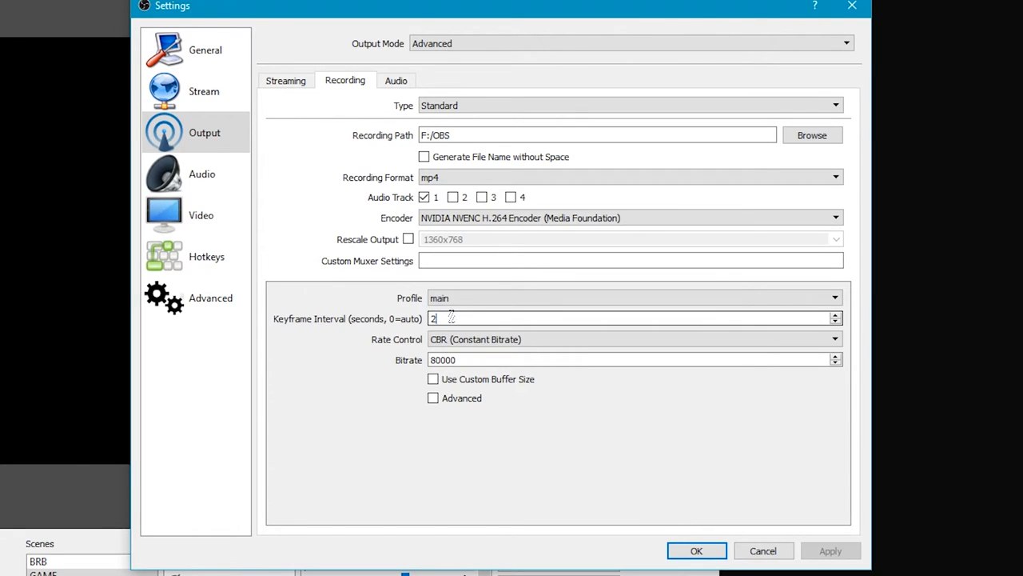
left_click(632, 360)
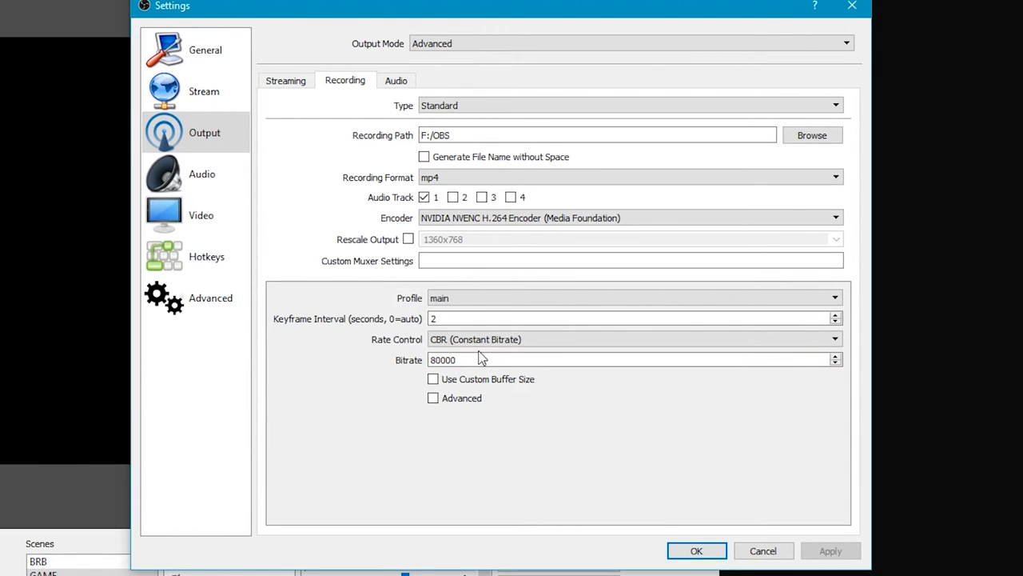
triple_click(480, 358)
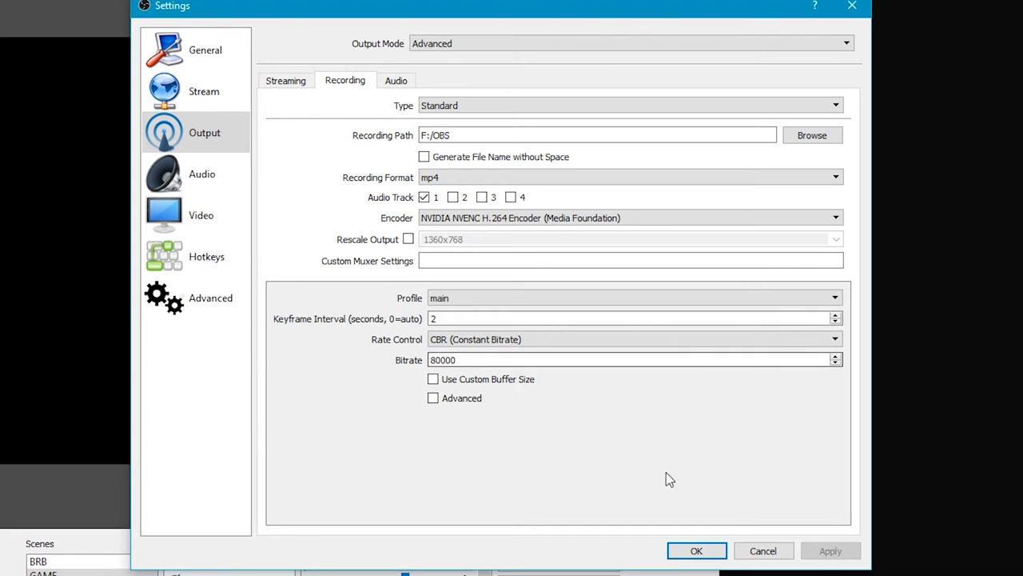
mouse_move(502, 266)
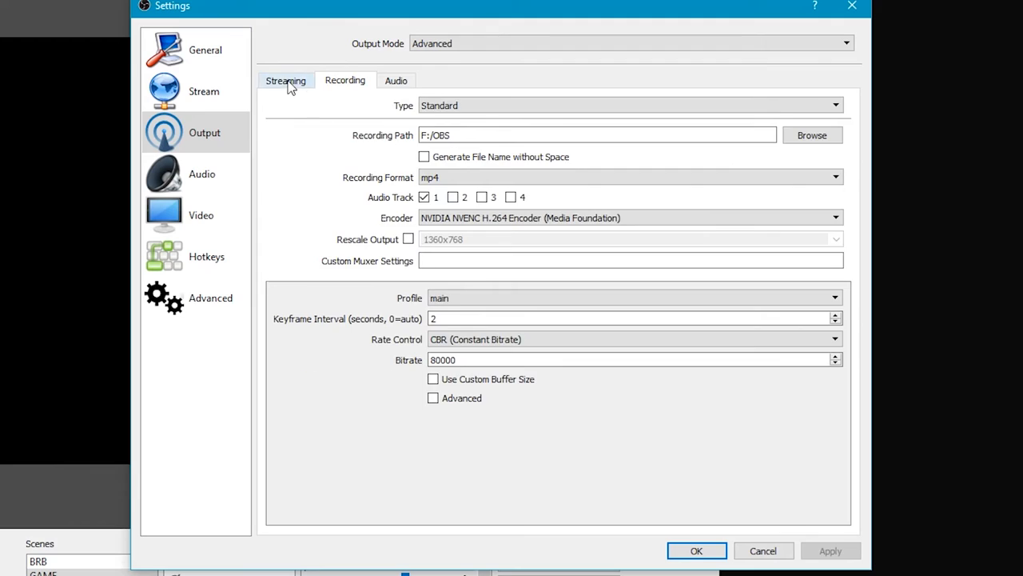
- Check the audio track bitrates, then apply the settings and close the window
left_click(397, 80)
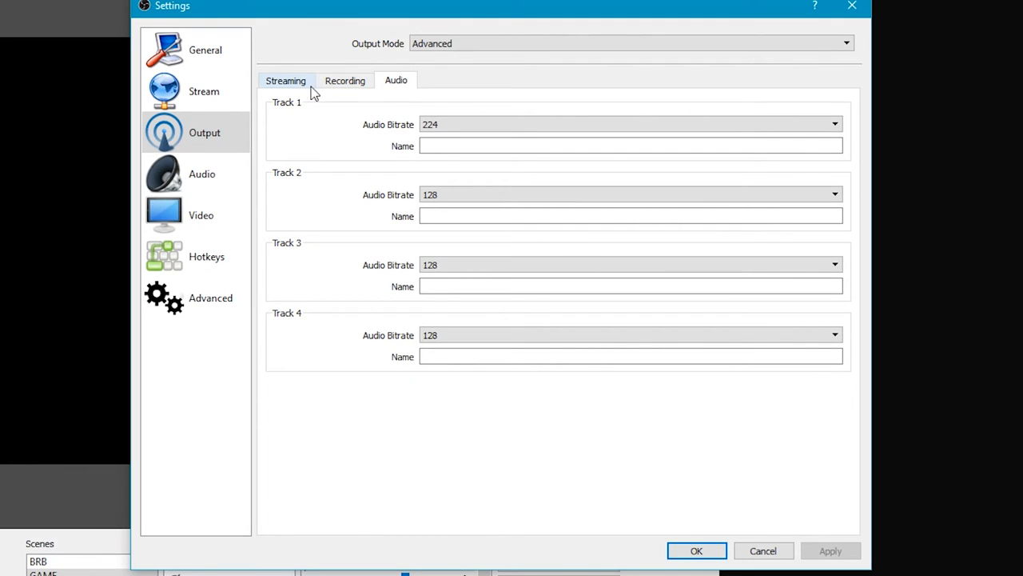
left_click(346, 80)
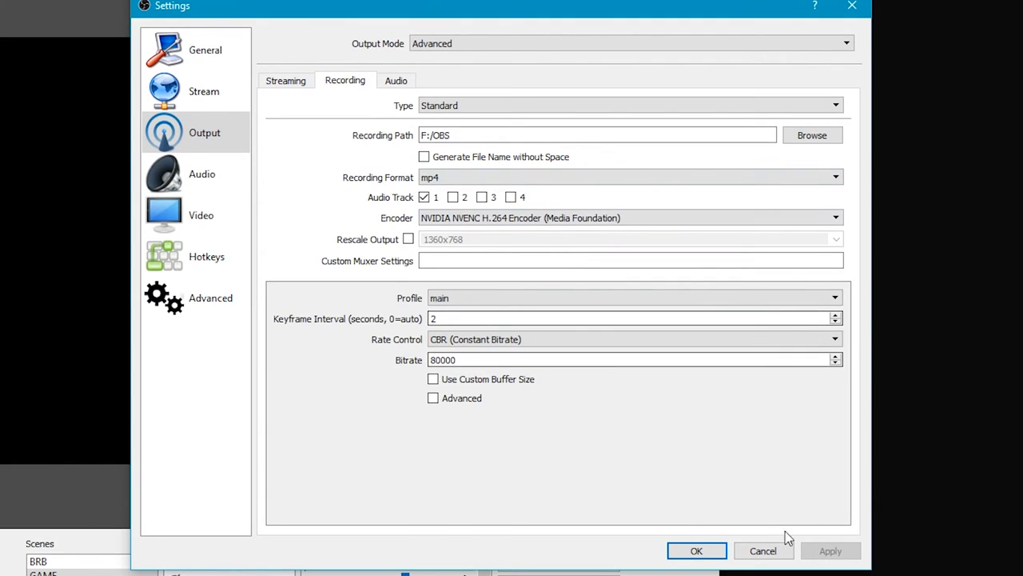
left_click(695, 550)
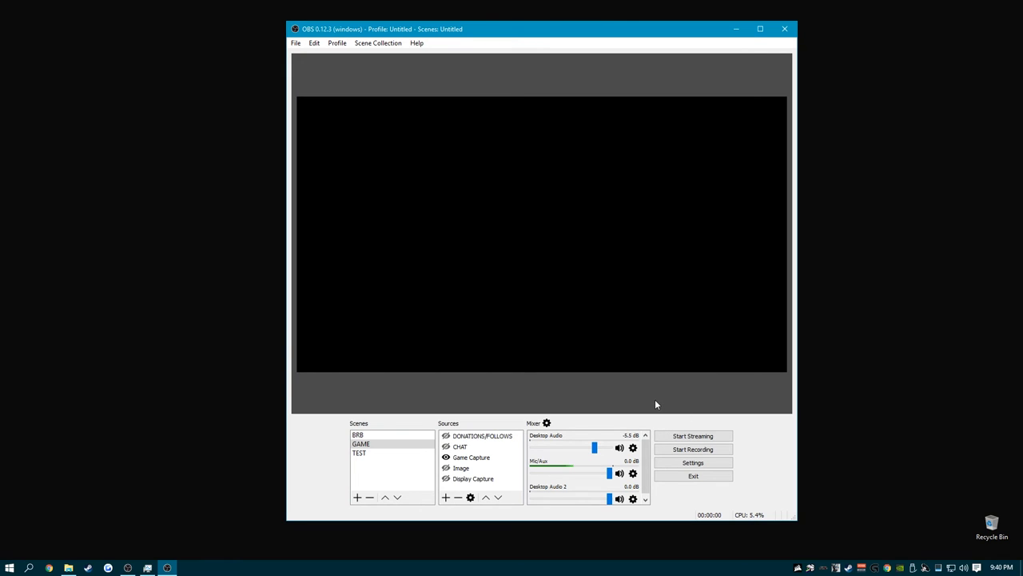
mouse_move(706, 398)
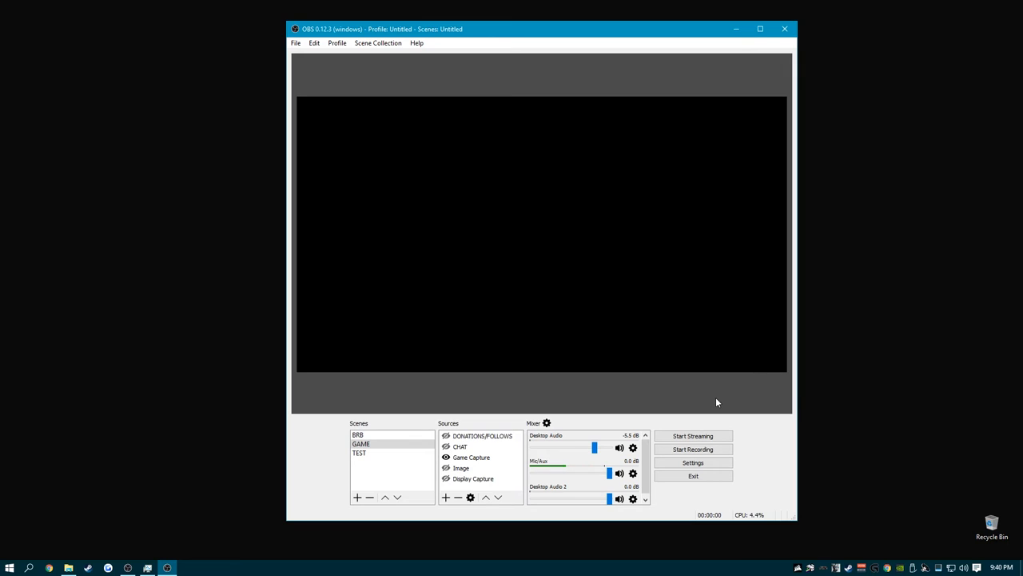
mouse_move(683, 400)
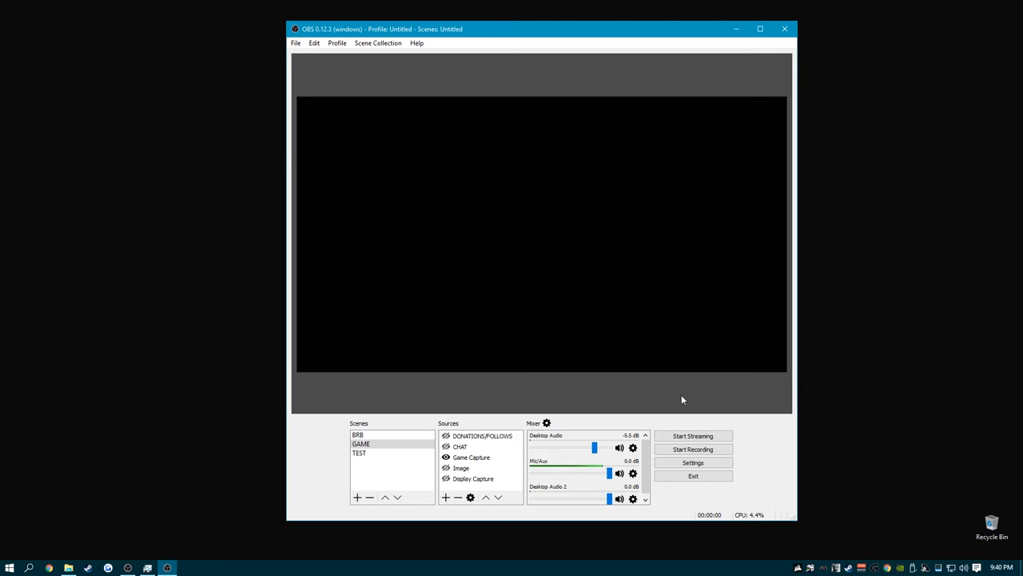